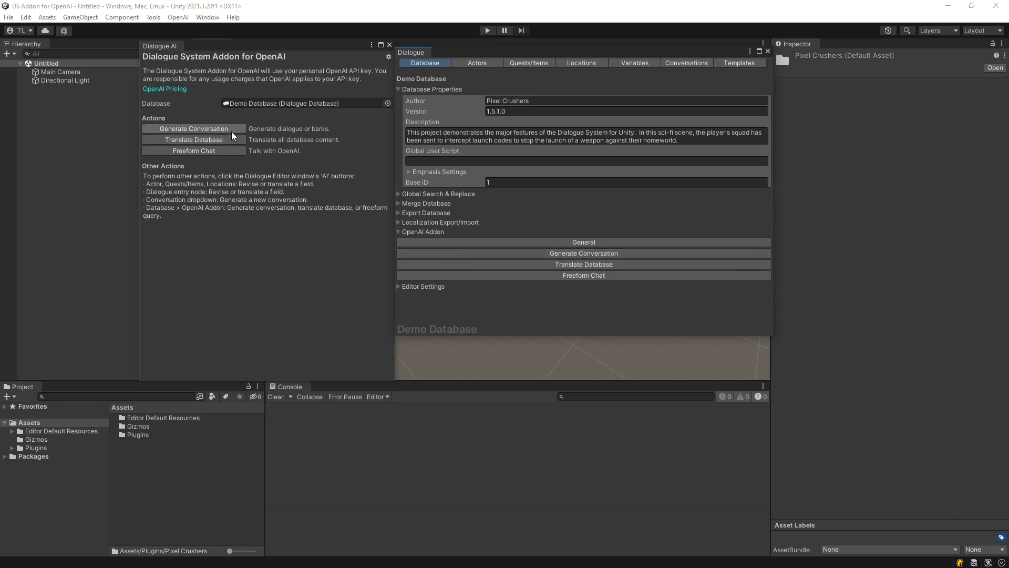
Bring up the Generate Conversation form in the Dialogue AI window.
click(193, 128)
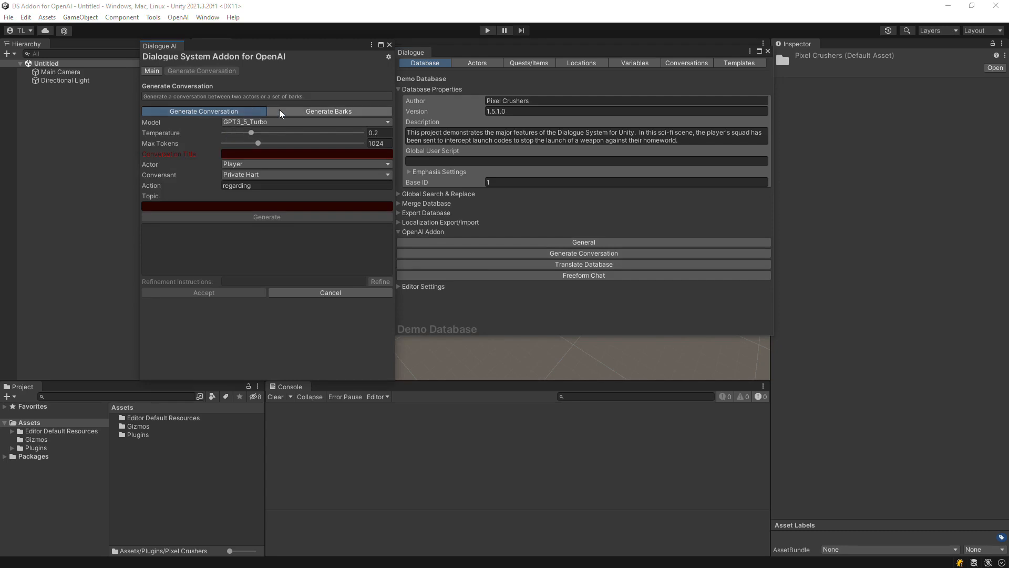
Switch the generator to Generate Barks mode with Num Barks 10.
click(329, 110)
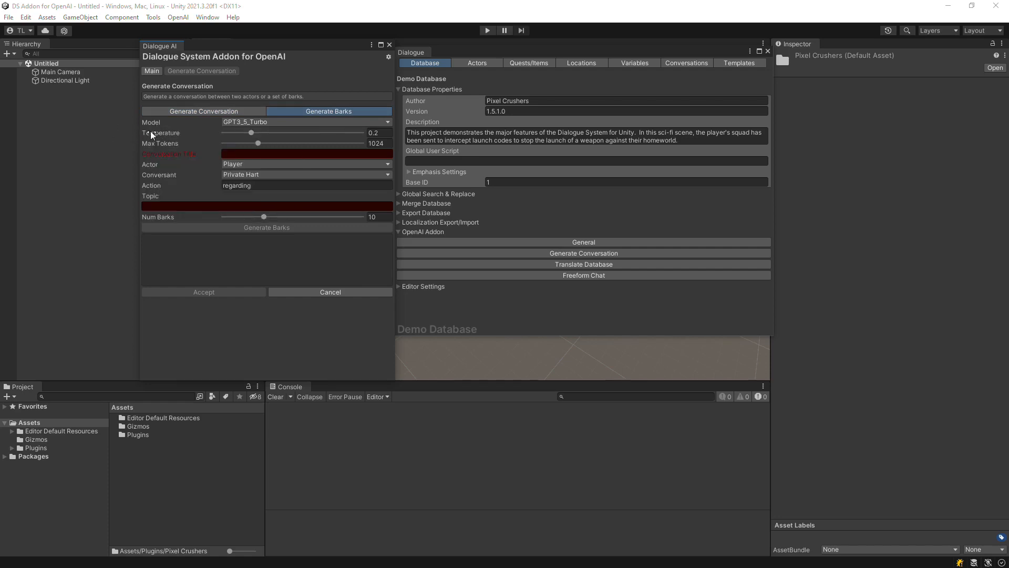
mouse_move(159, 132)
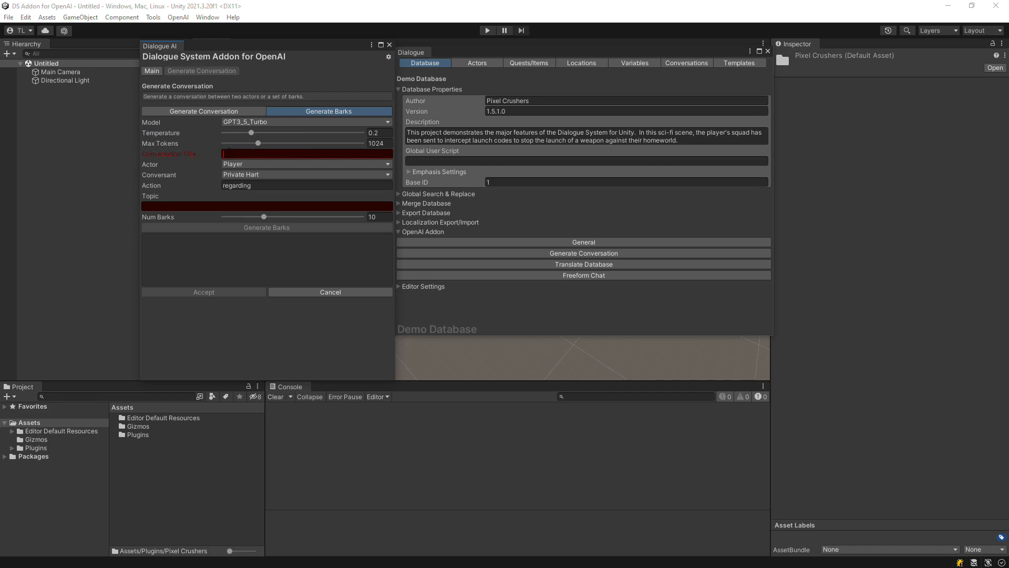
Title the barks 'Attack the Enemy', actor Sergeant Graves, conversant Player, topic 'stopping the enemy soldiers'.
text(Attack the Enemy)
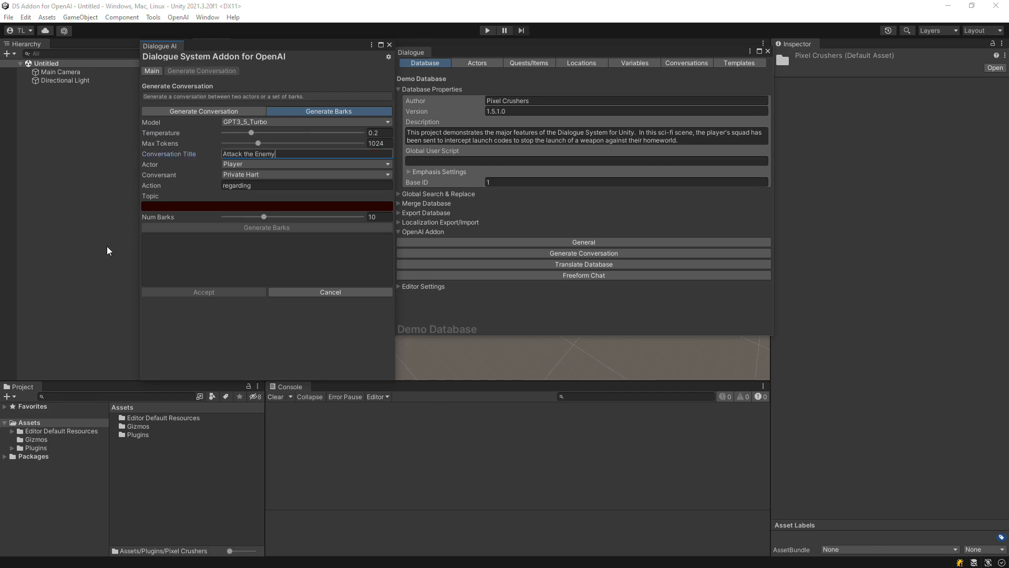
click(306, 164)
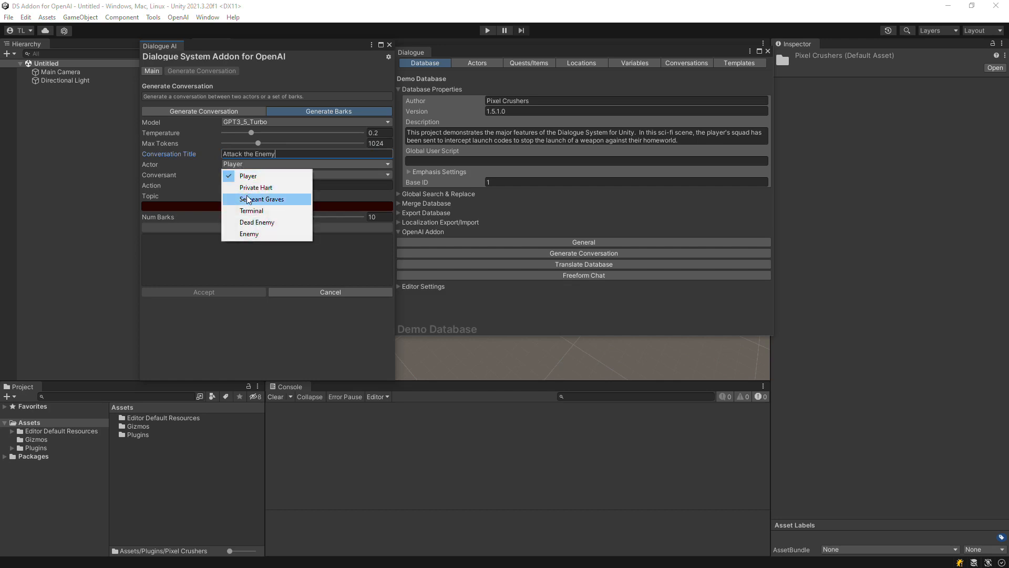
click(262, 199)
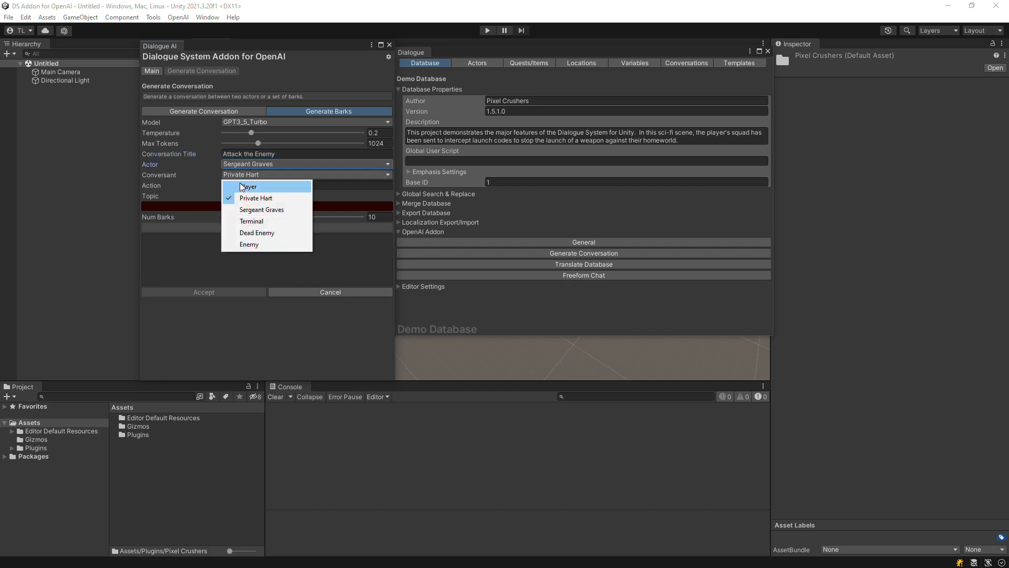
click(248, 186)
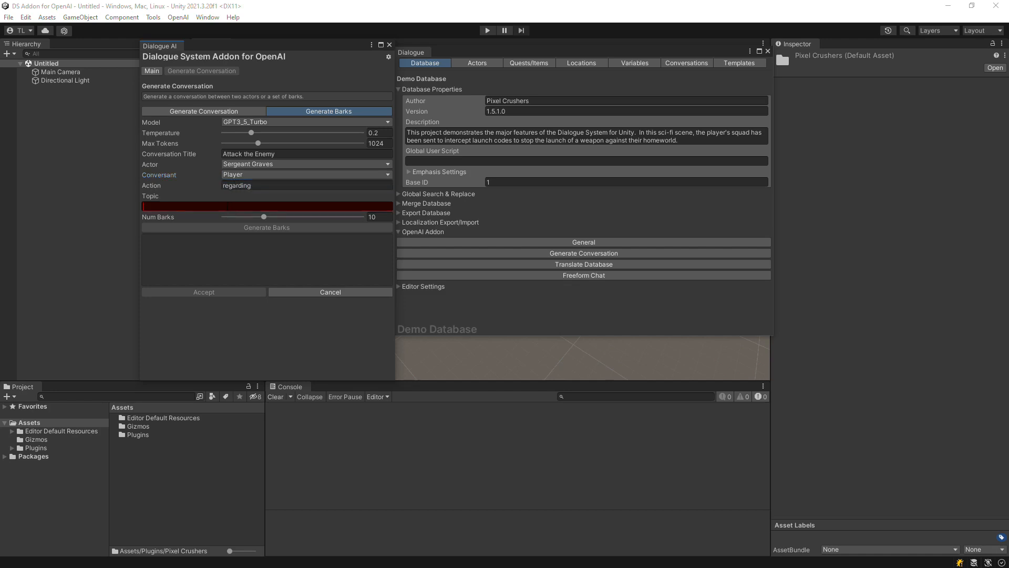
text(stopping the enemy soldiers.)
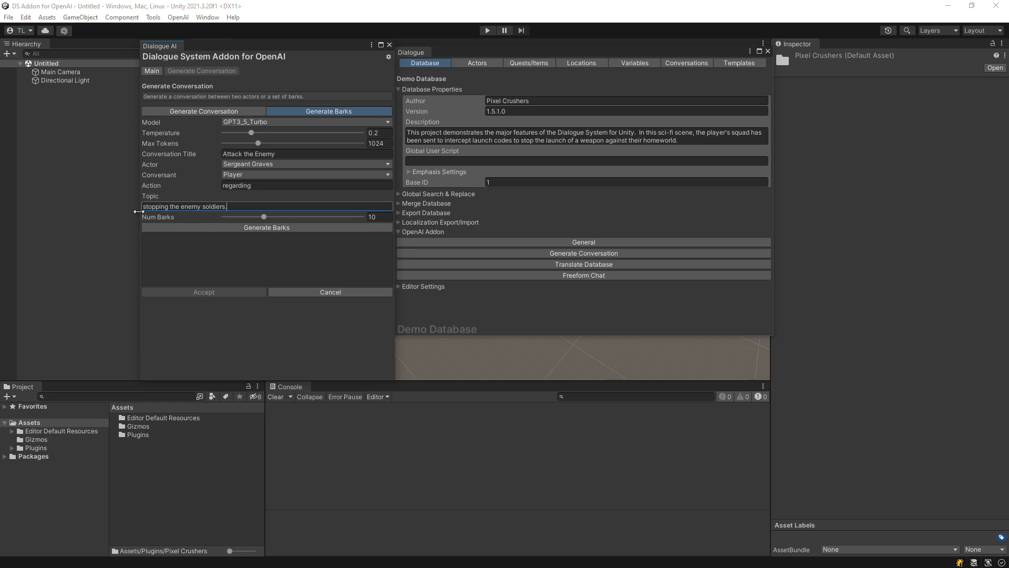
Generate the 10 Sergeant Graves barks and accept them into the Demo Database.
click(266, 227)
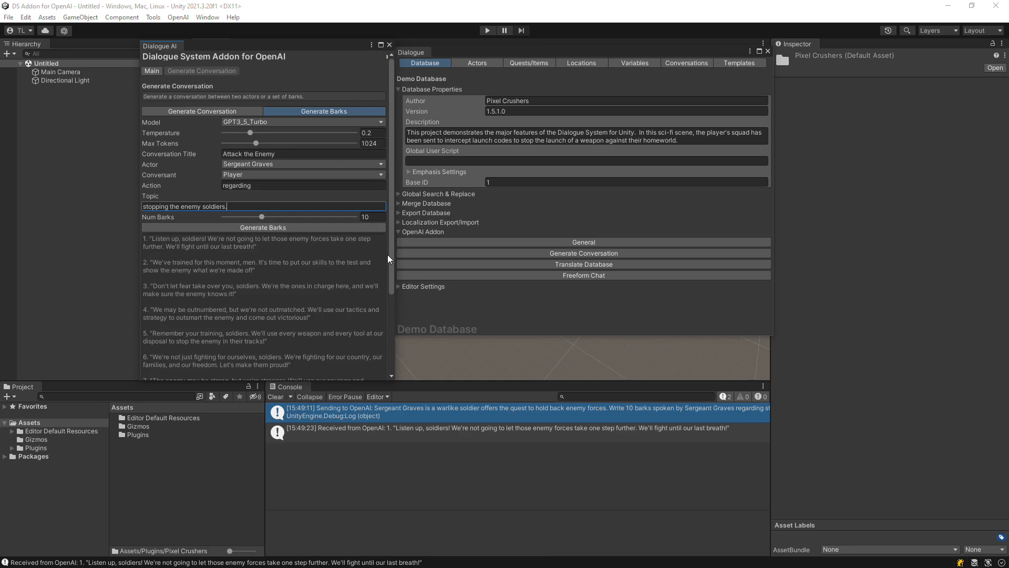
scroll(down, 3)
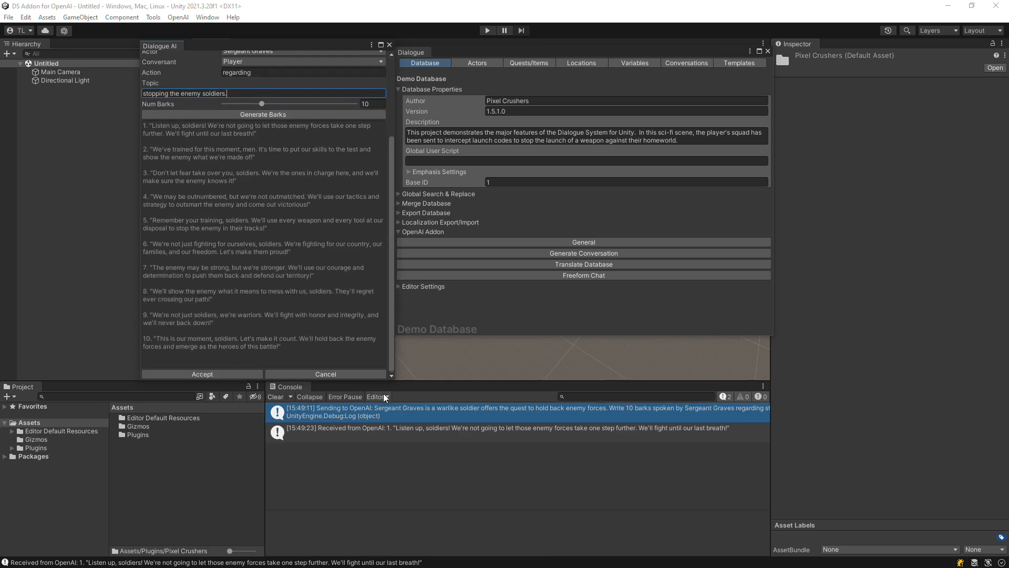
mouse_move(382, 396)
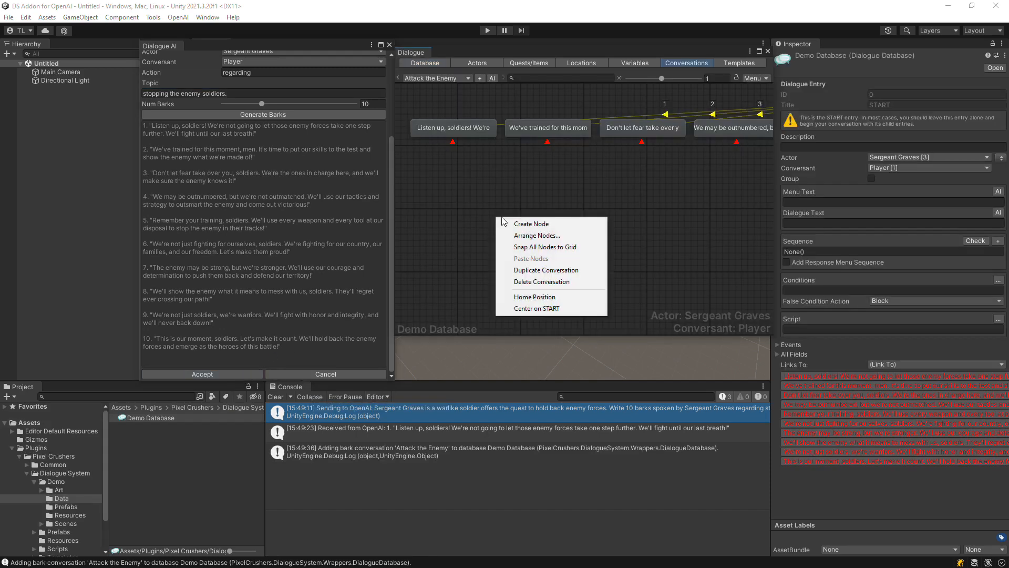
click(532, 315)
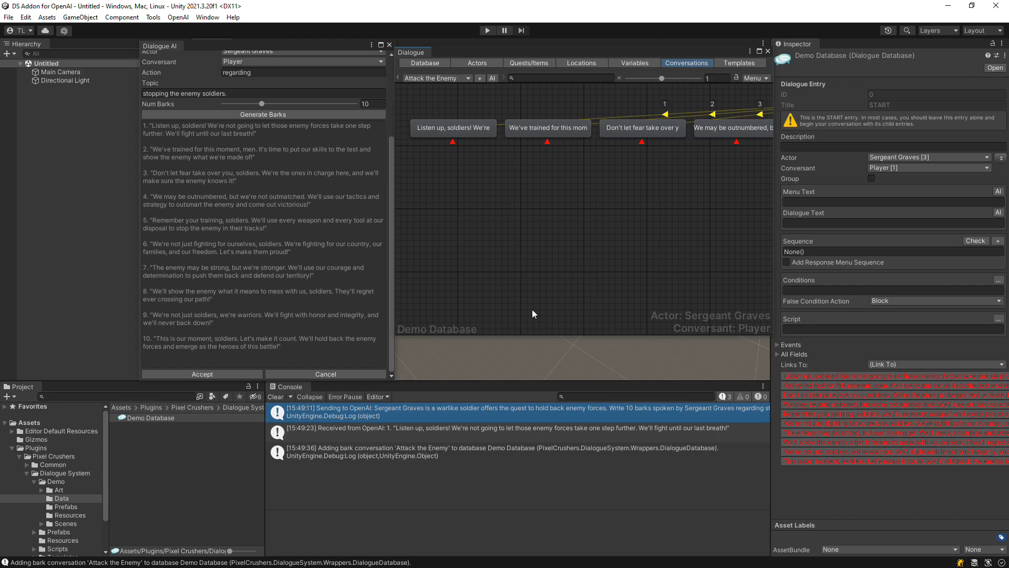